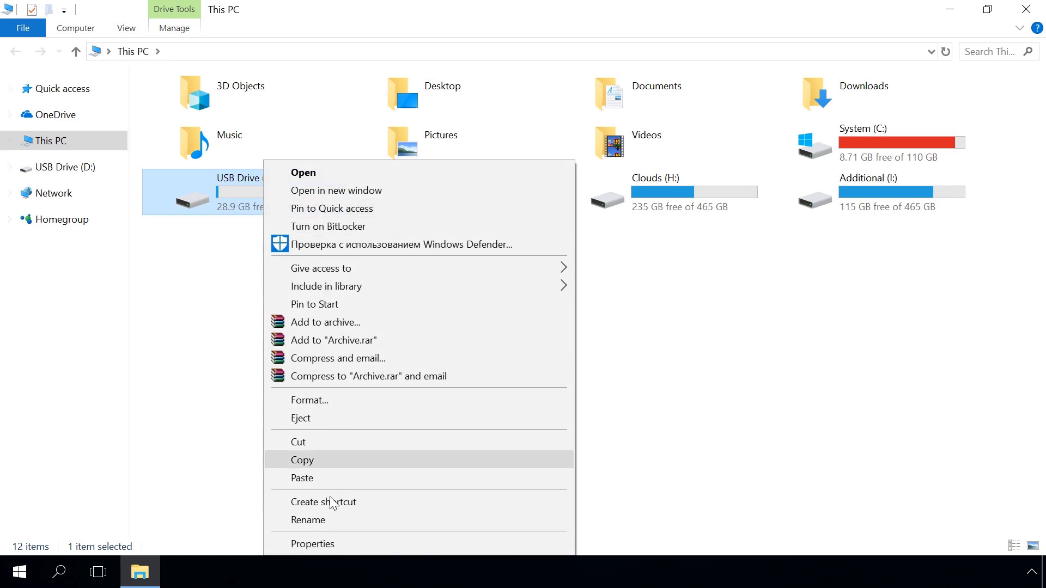
Start a quick NTFS format of USB Drive (D:) with the default allocation unit size
{"action": "left_click", "coordinate": [311, 544]}
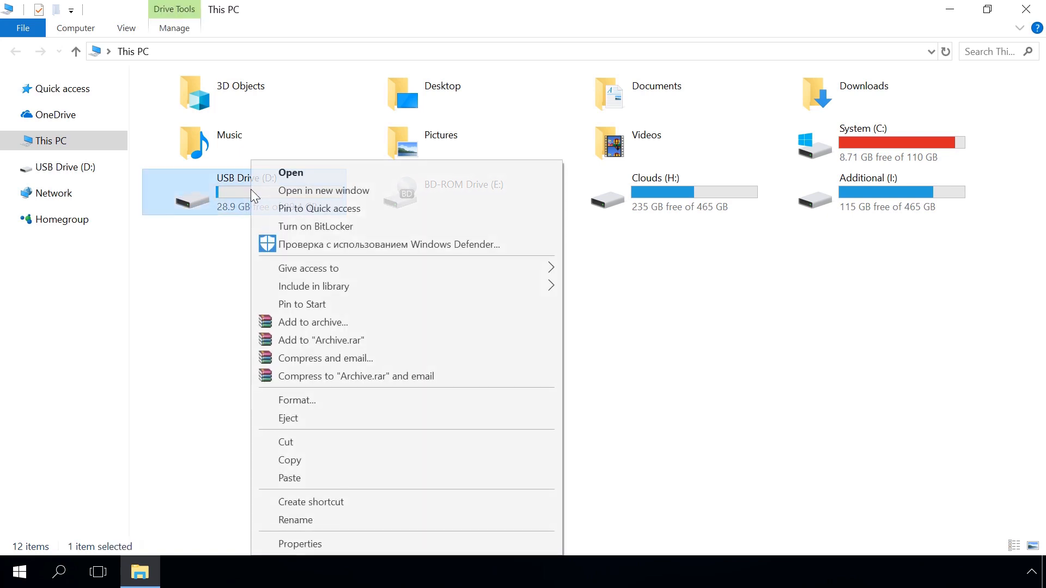
{"action": "mouse_move", "coordinate": [314, 376]}
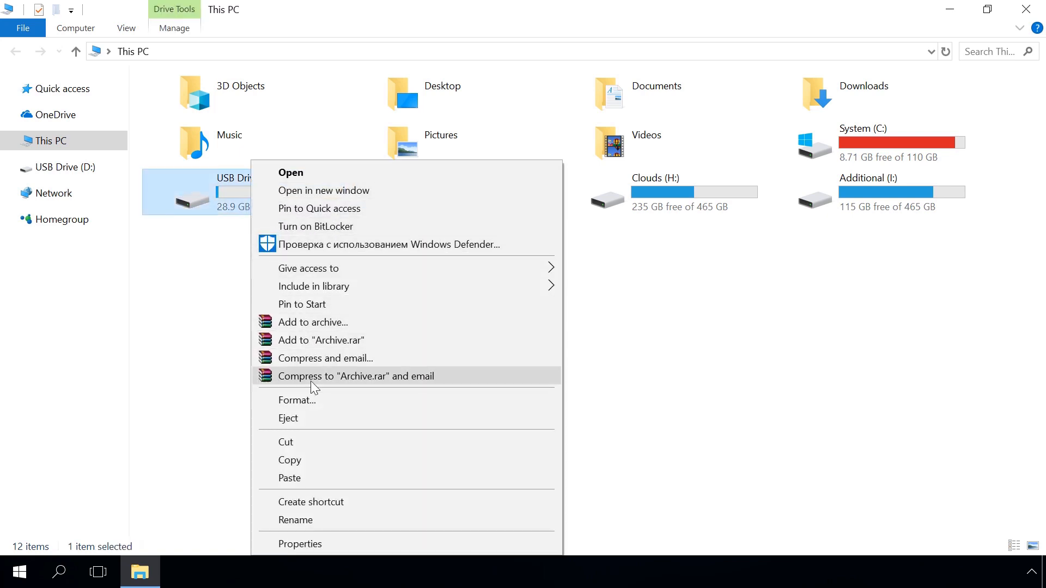
{"action": "left_click", "coordinate": [296, 400]}
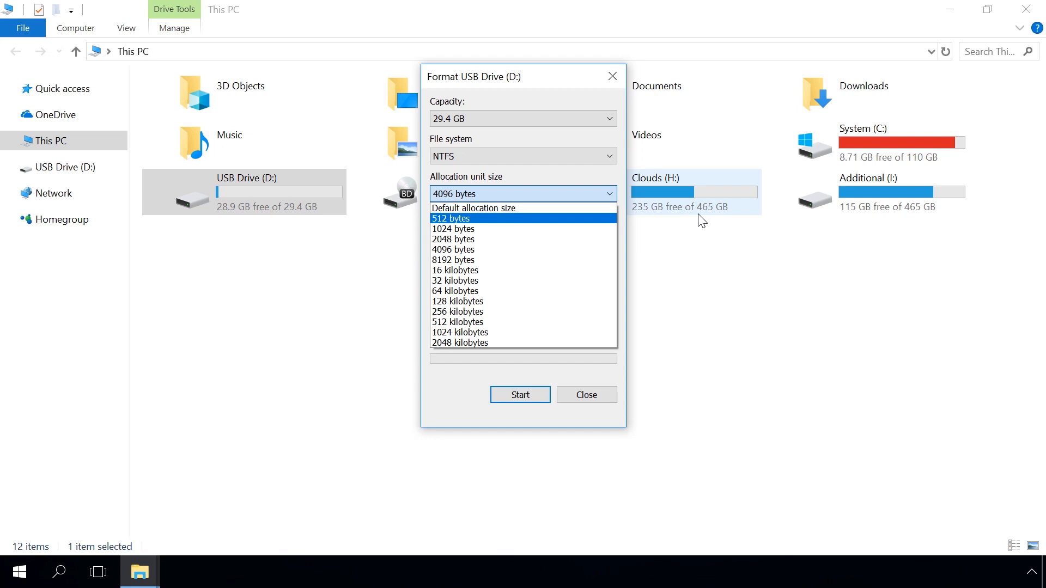
{"action": "left_click", "coordinate": [473, 207]}
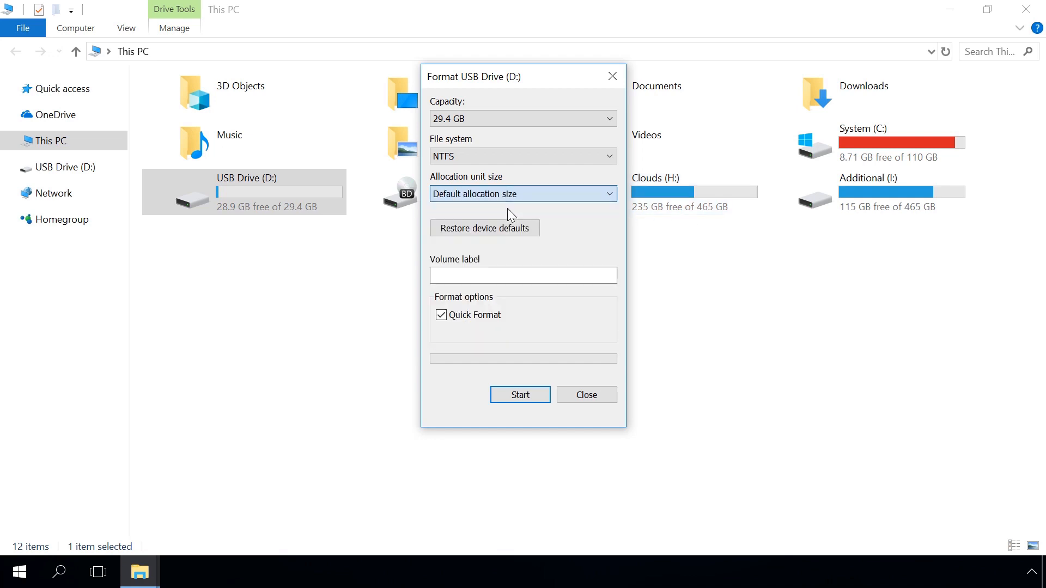
{"action": "mouse_move", "coordinate": [499, 269]}
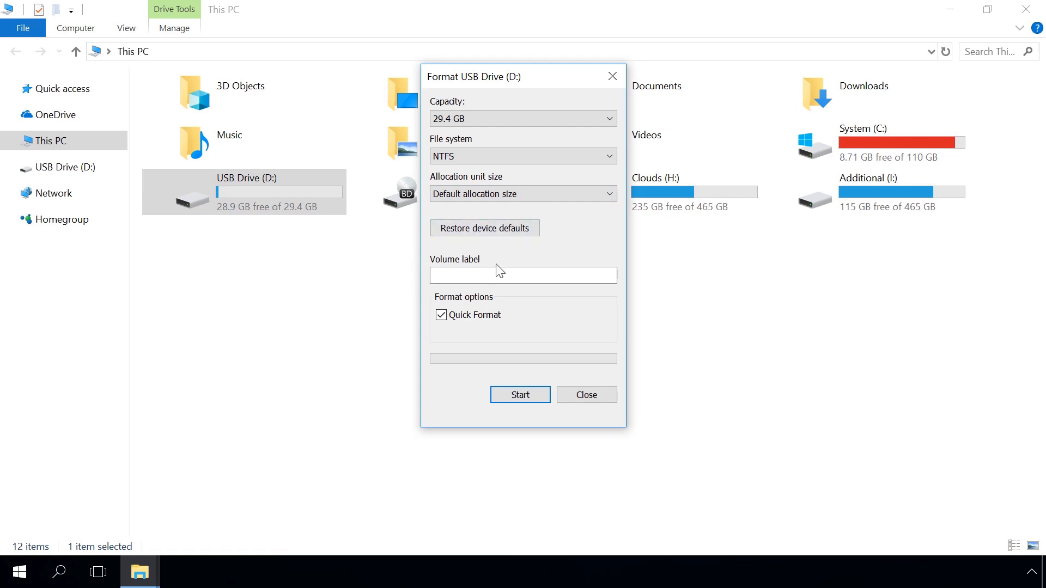
{"action": "mouse_move", "coordinate": [456, 342]}
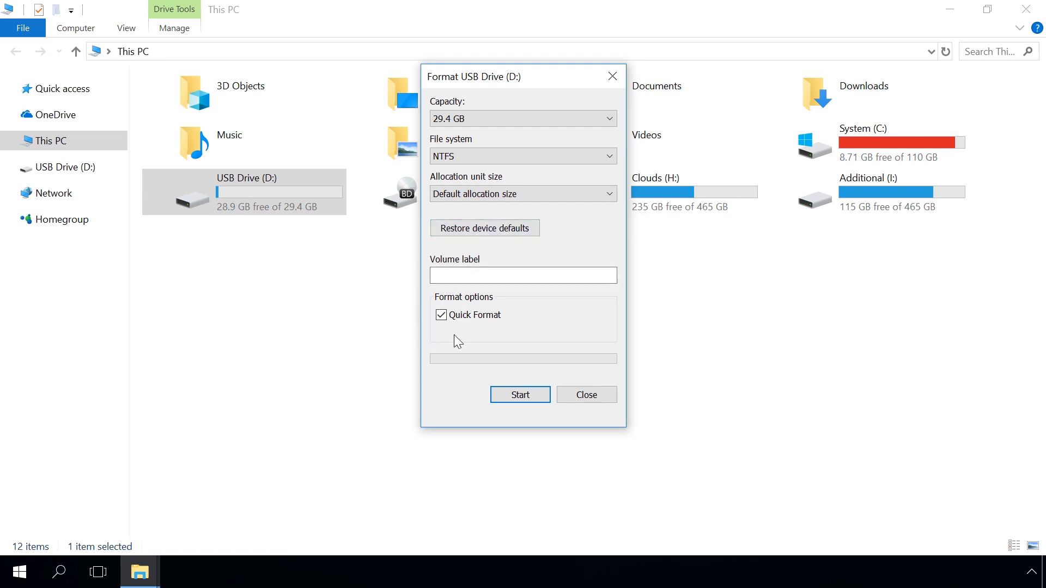
{"action": "left_click", "coordinate": [520, 395]}
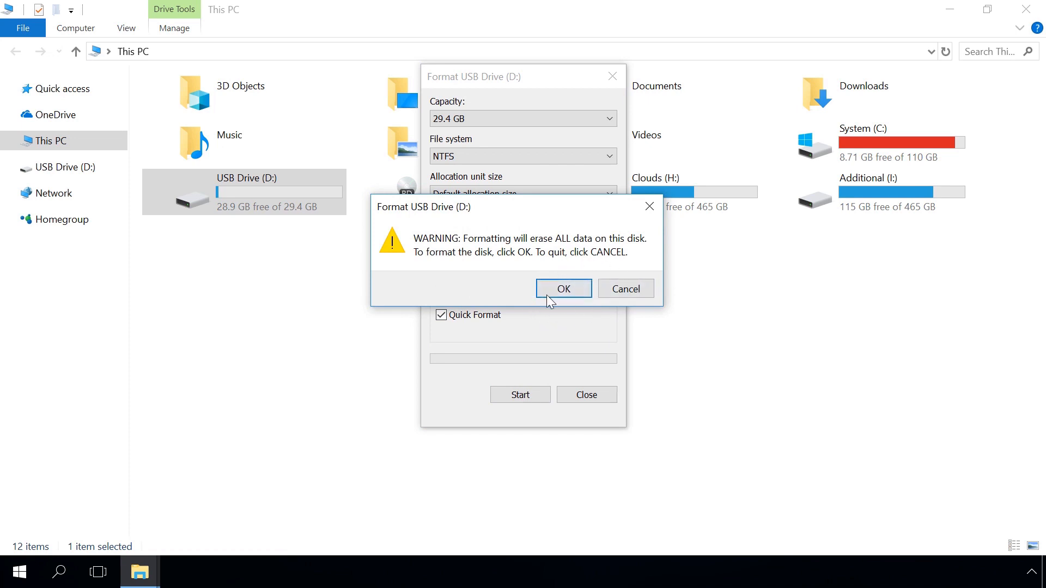
Confirm the erase warning, acknowledge Format Complete and close the Format window for D:
{"action": "left_click", "coordinate": [563, 288]}
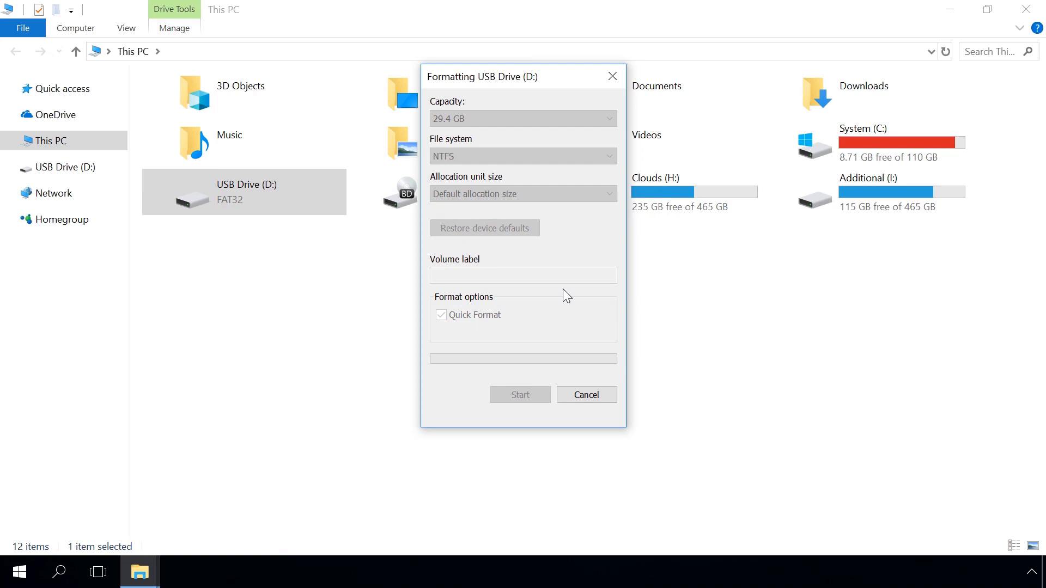
{"action": "left_click", "coordinate": [519, 394]}
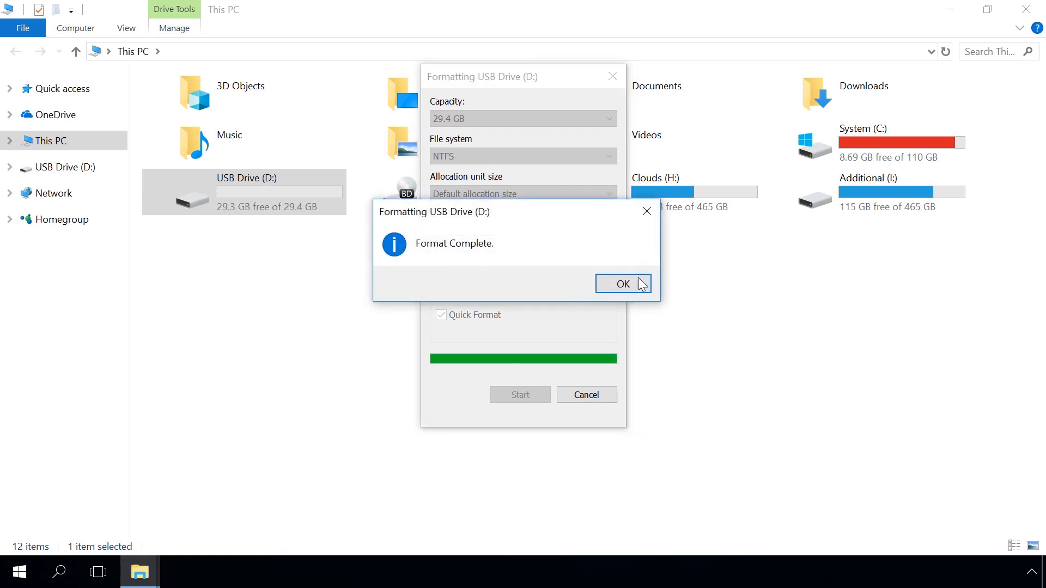
{"action": "left_click", "coordinate": [622, 283]}
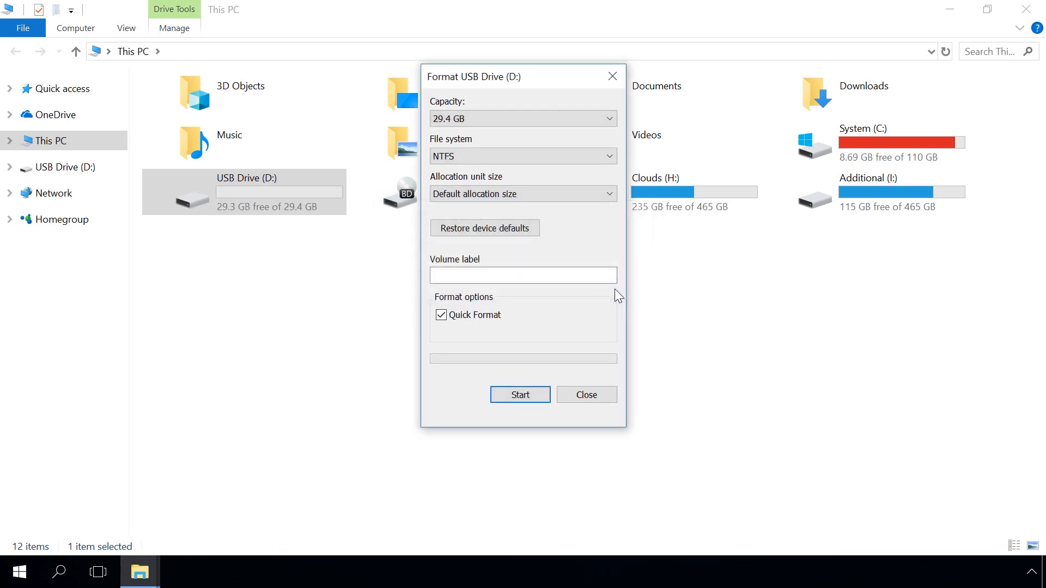
{"action": "left_click", "coordinate": [585, 395]}
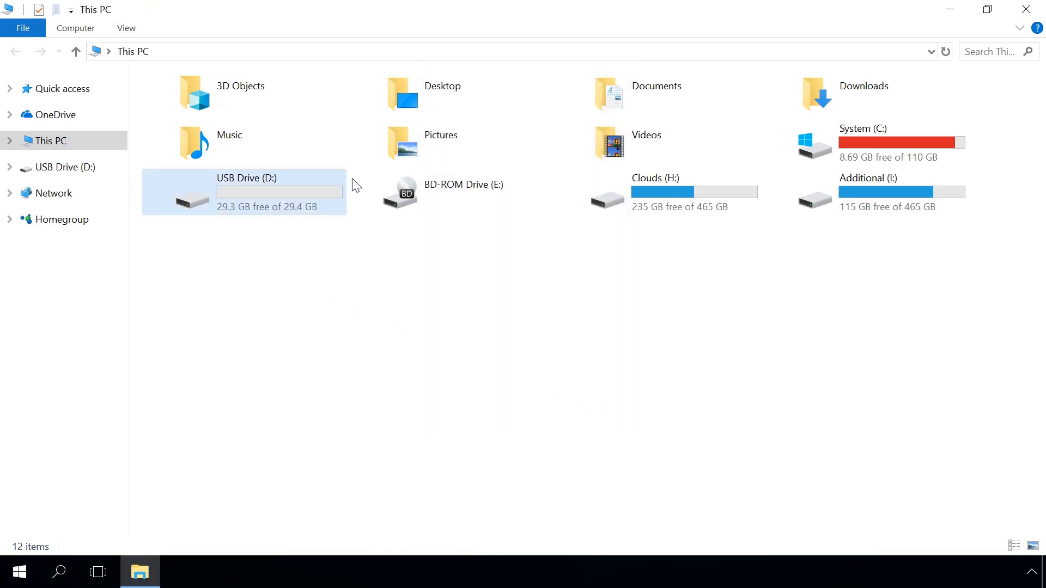
{"action": "left_click", "coordinate": [228, 135]}
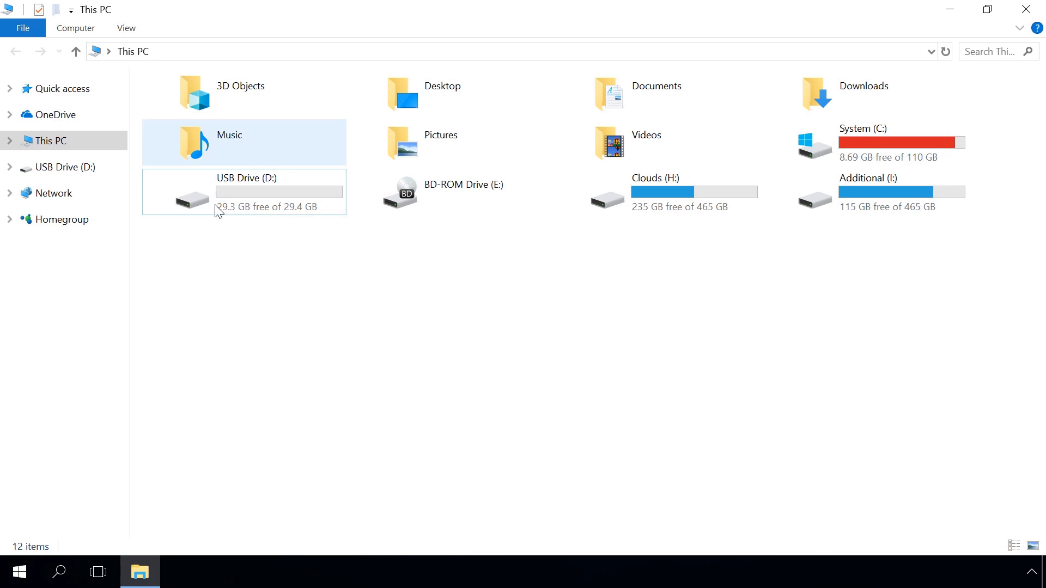
{"action": "left_click", "coordinate": [263, 279]}
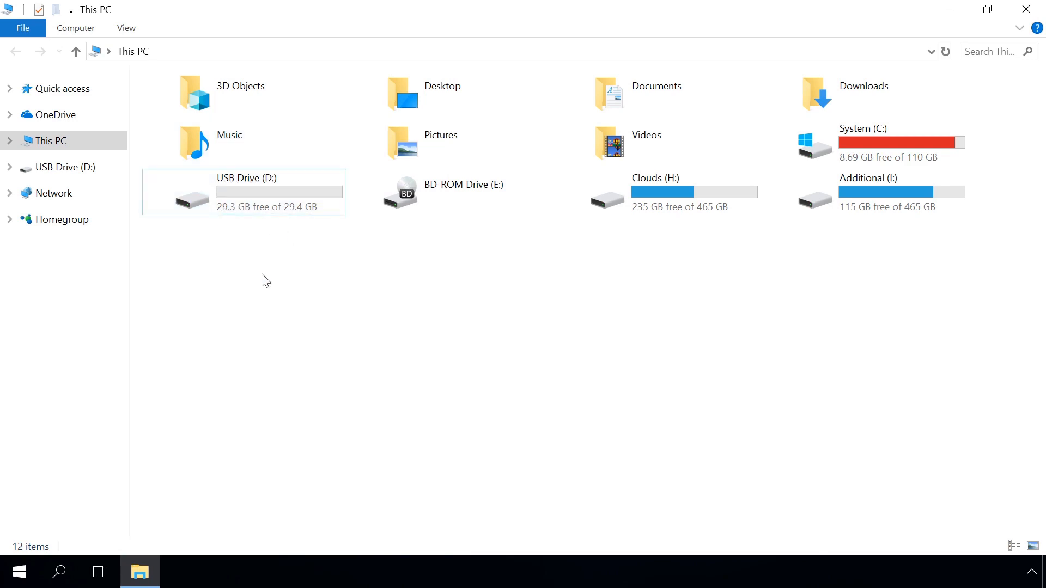
Open USB Drive (D:) from This PC to view its Screenshots folder and images
{"action": "double_click", "coordinate": [248, 191]}
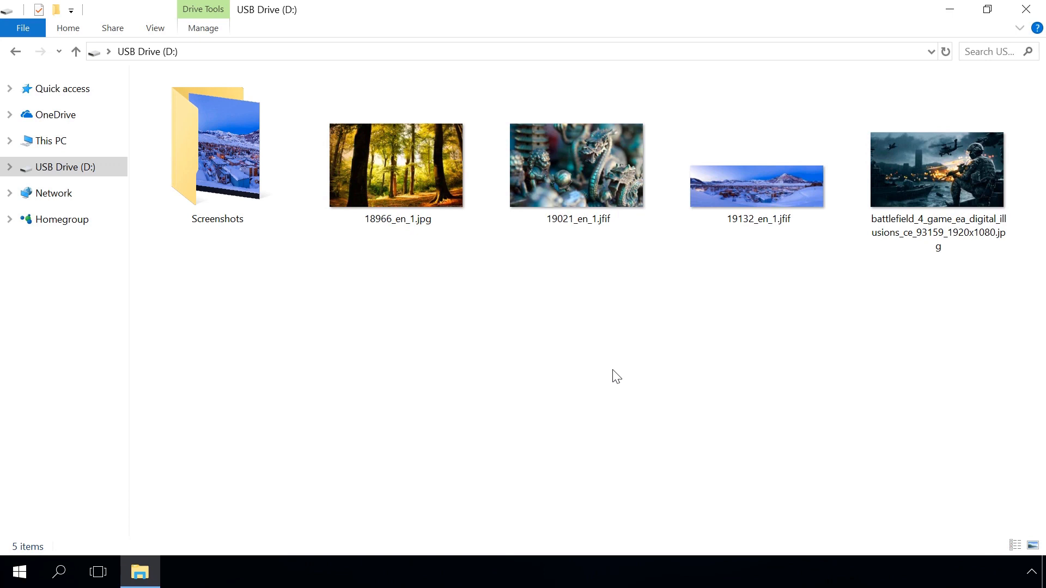
{"action": "mouse_move", "coordinate": [275, 435]}
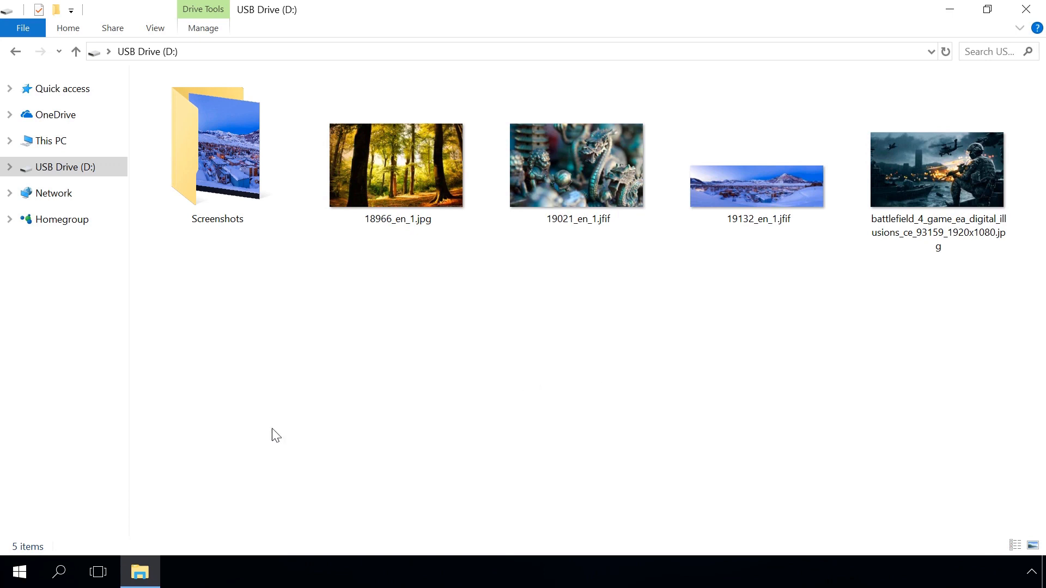
Launch Command Prompt as administrator via Start search for 'cmd' and approve UAC
{"action": "left_click", "coordinate": [58, 572]}
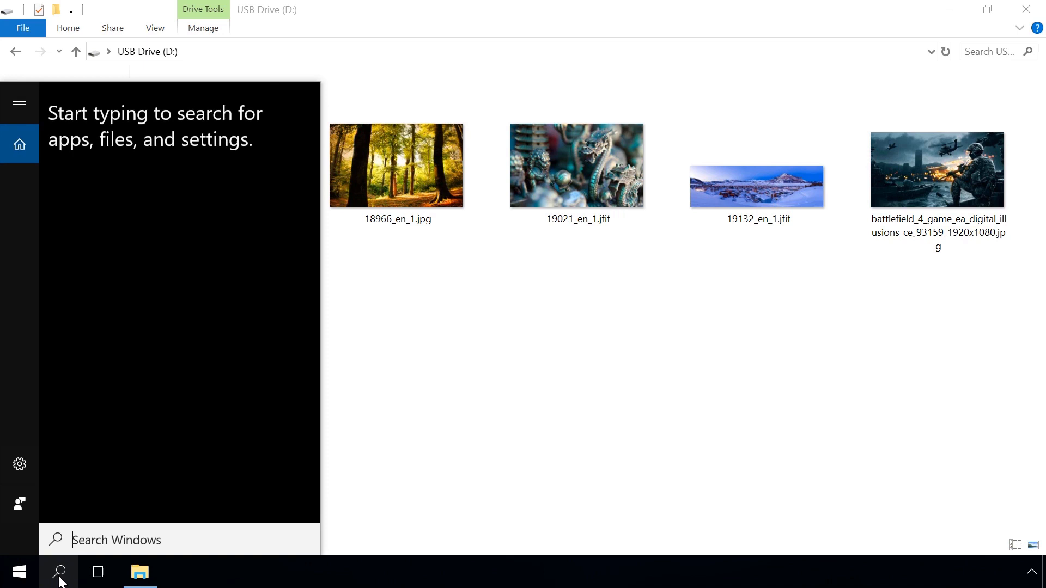
{"action": "type", "text": "cmd"}
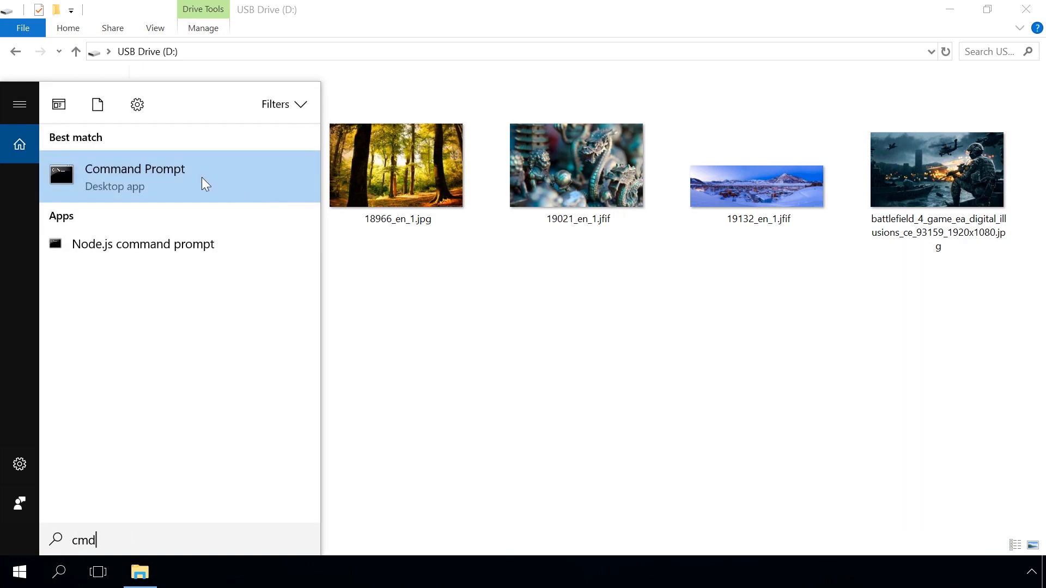
{"action": "right_click", "coordinate": [134, 168]}
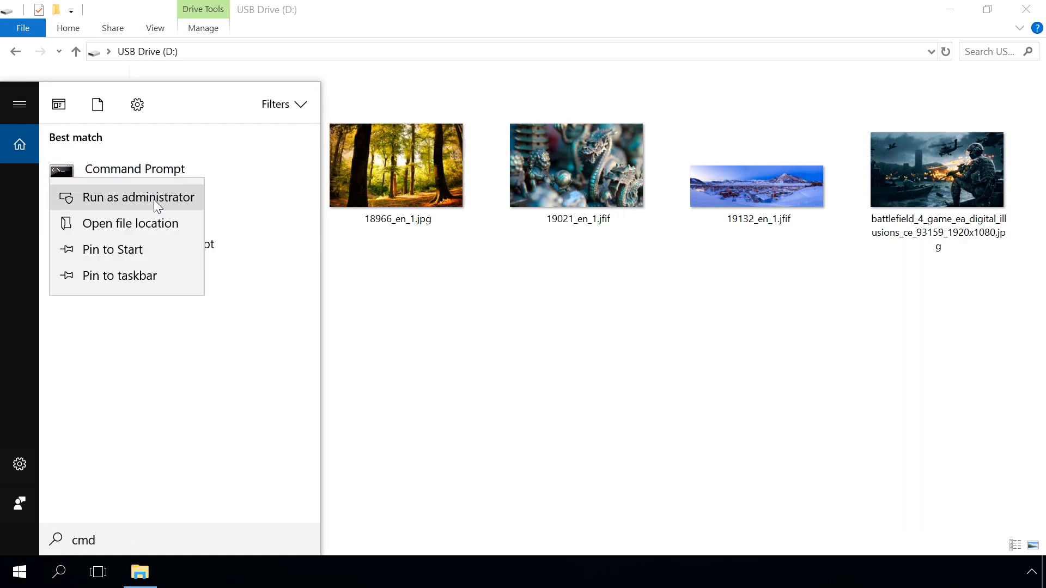
{"action": "left_click", "coordinate": [138, 197]}
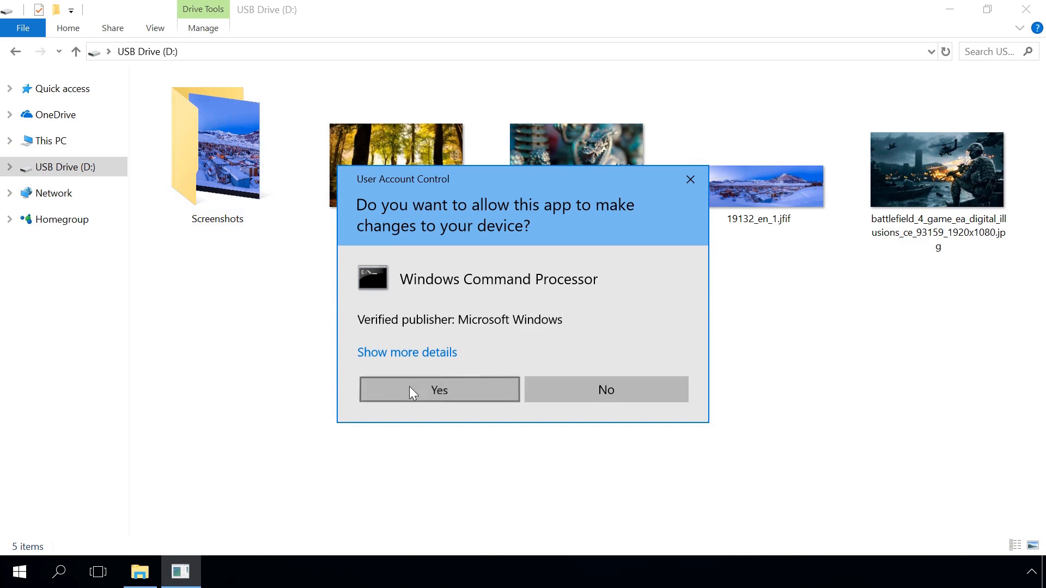
{"action": "left_click", "coordinate": [439, 390]}
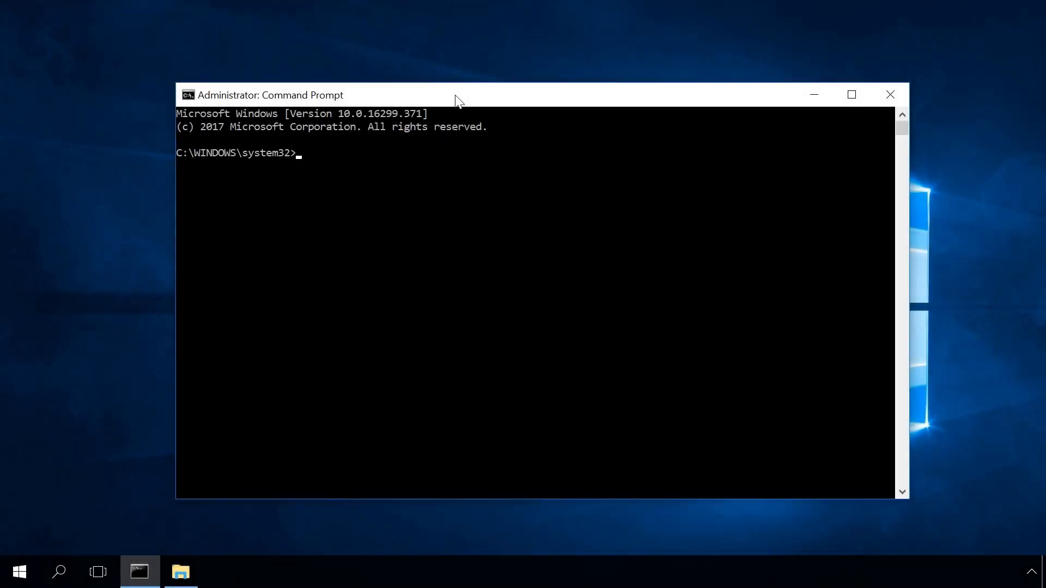
Run convert D: /FS:NTFS to convert the drive from FAT32 to NTFS, then return to Explorer
{"action": "type", "text": "convert D: /FS:NTFS"}
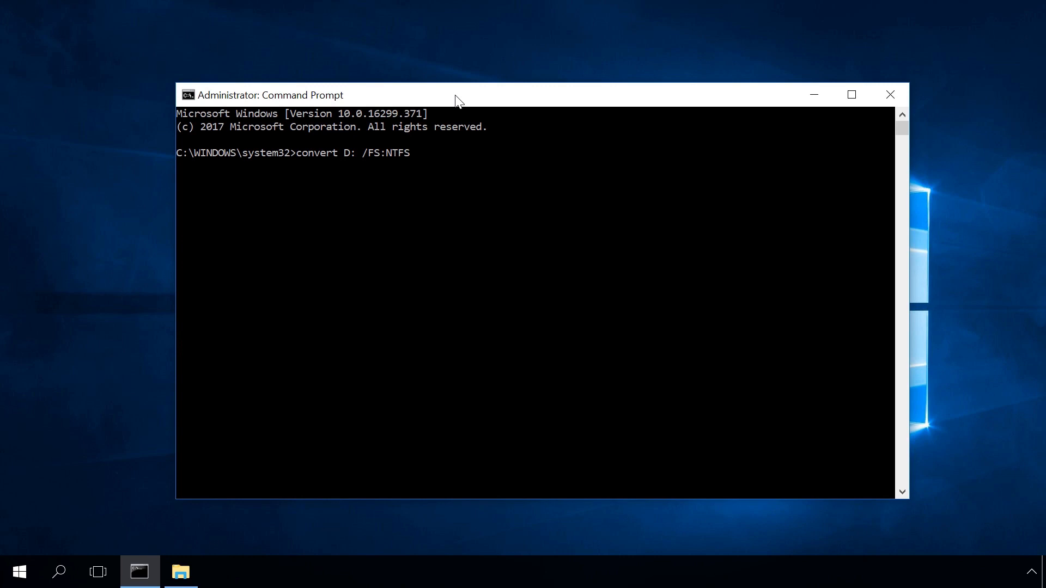
{"action": "key", "text": "Return"}
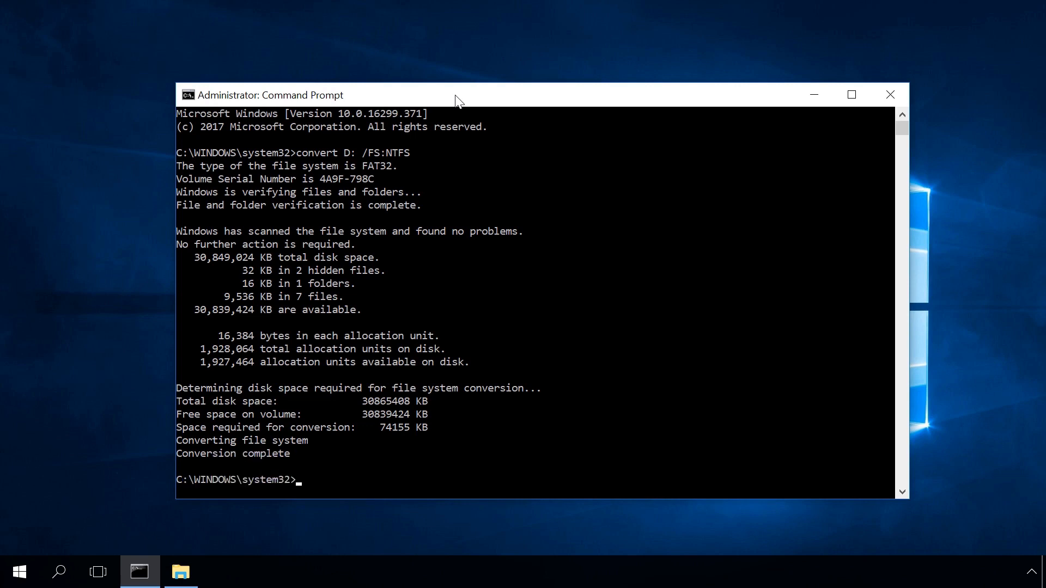
{"action": "left_click", "coordinate": [180, 572]}
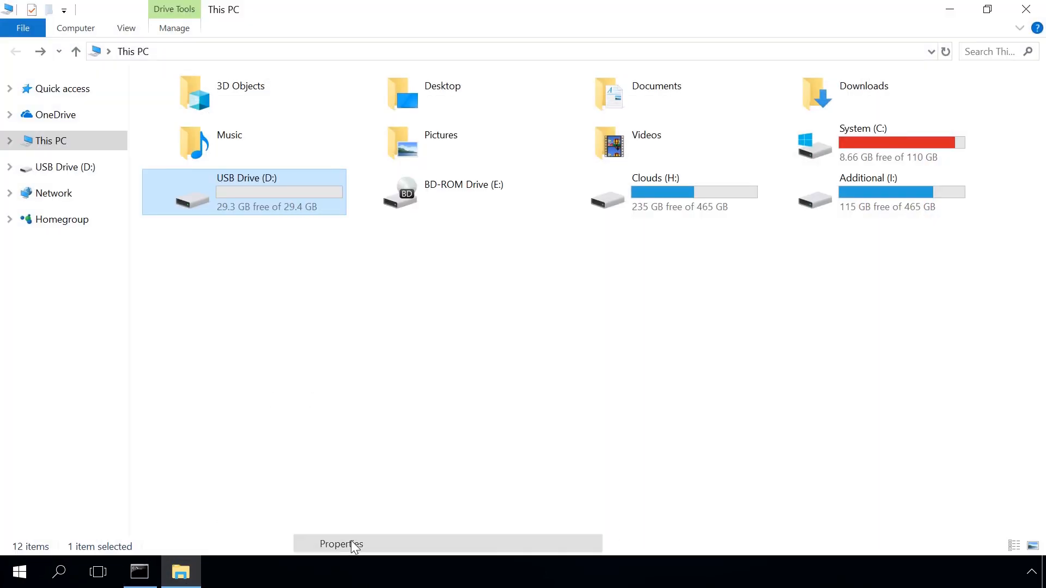
Open USB Drive (D:) to verify its files survived, then return to Command Prompt
{"action": "left_click", "coordinate": [341, 545]}
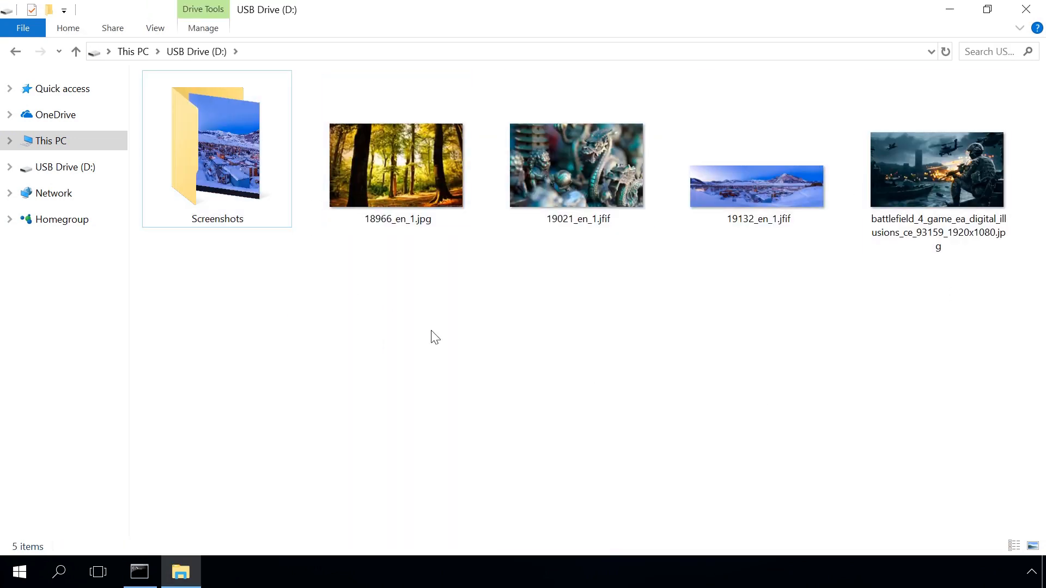
{"action": "left_click", "coordinate": [139, 572]}
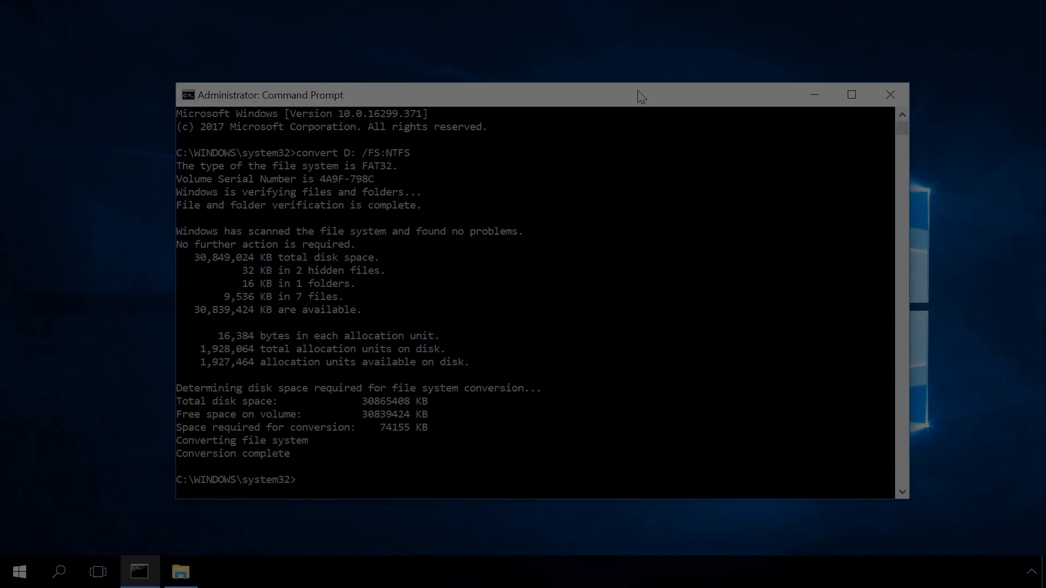
Close the Command Prompt window after the completed NTFS conversion
{"action": "left_click", "coordinate": [890, 95]}
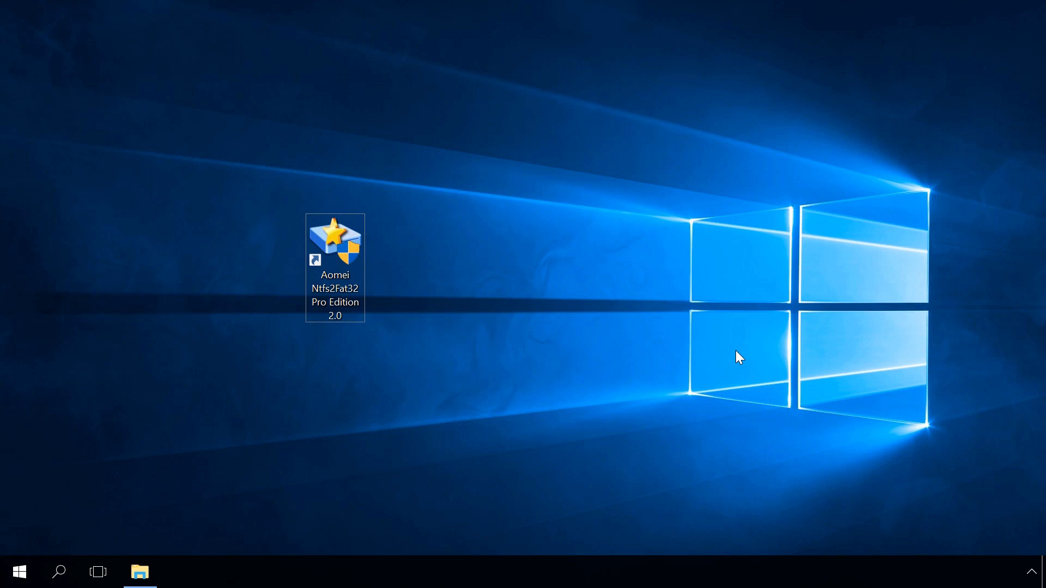
Launch Aomei Ntfs2Fat32, choose NTFS to FAT32 and analyze partition D:
{"action": "double_click", "coordinate": [334, 239]}
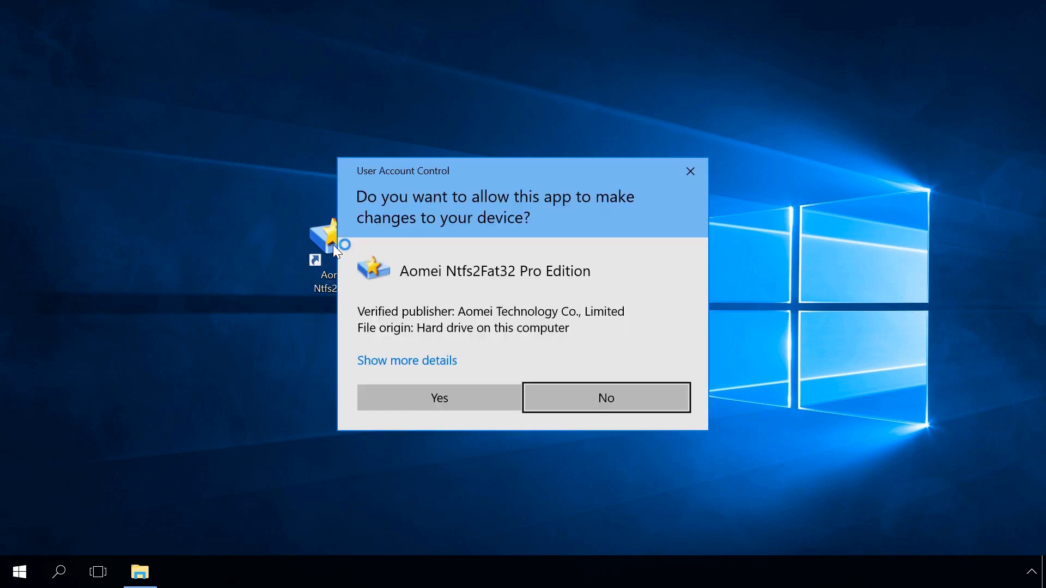
{"action": "left_click", "coordinate": [438, 398]}
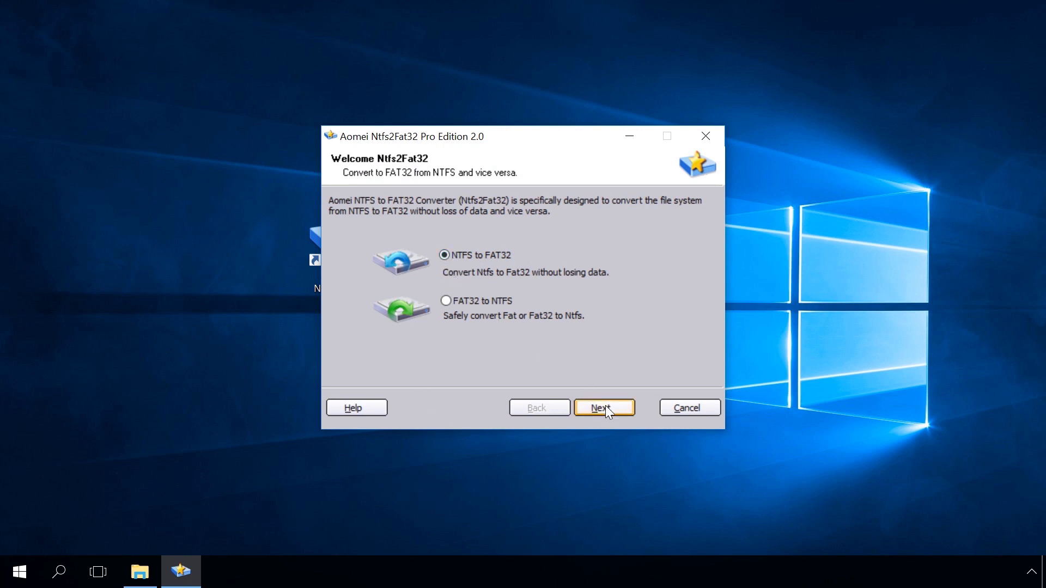
{"action": "left_click", "coordinate": [603, 408]}
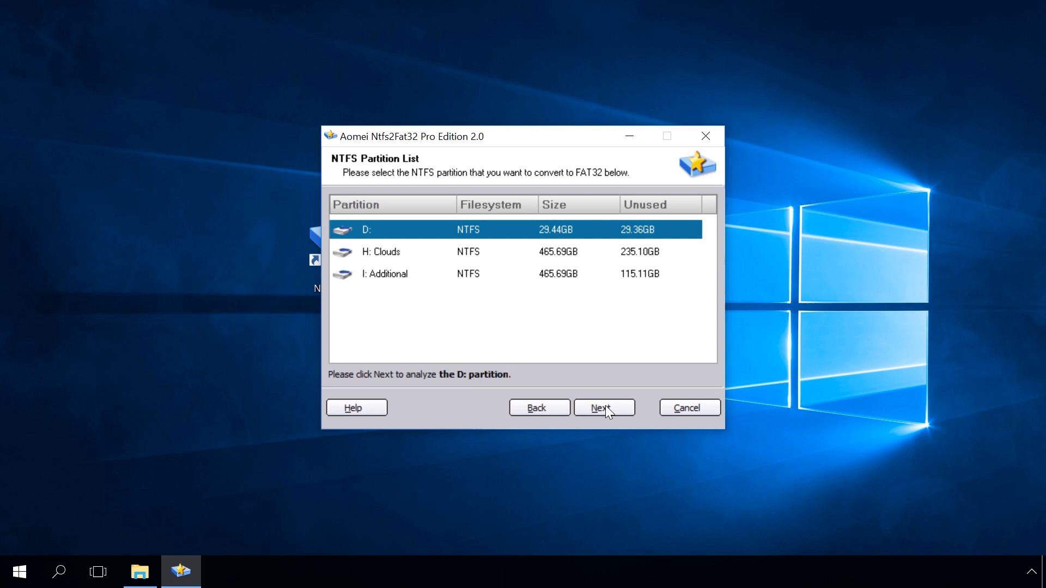
{"action": "mouse_move", "coordinate": [502, 314]}
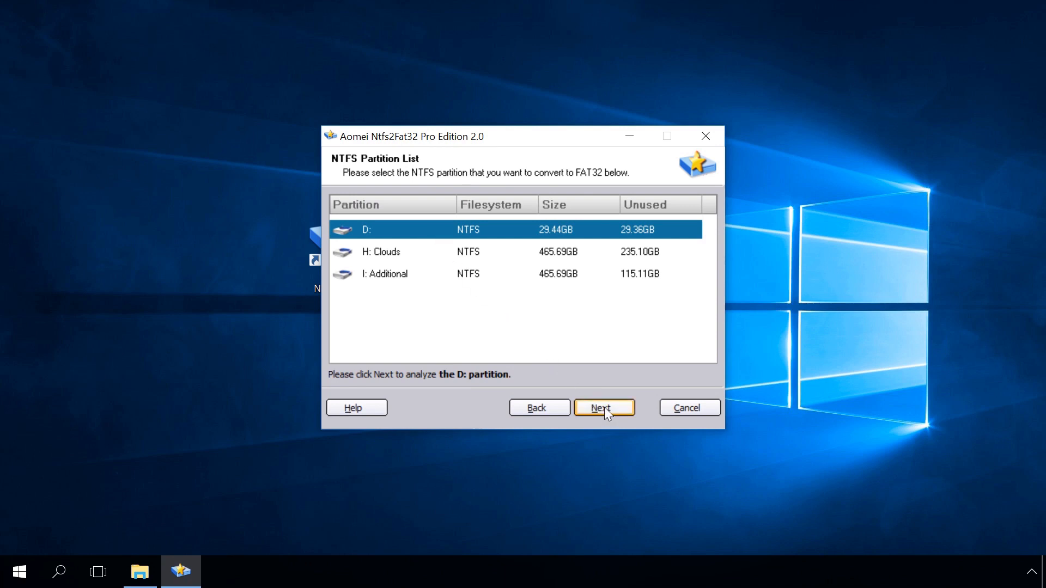
{"action": "left_click", "coordinate": [602, 408]}
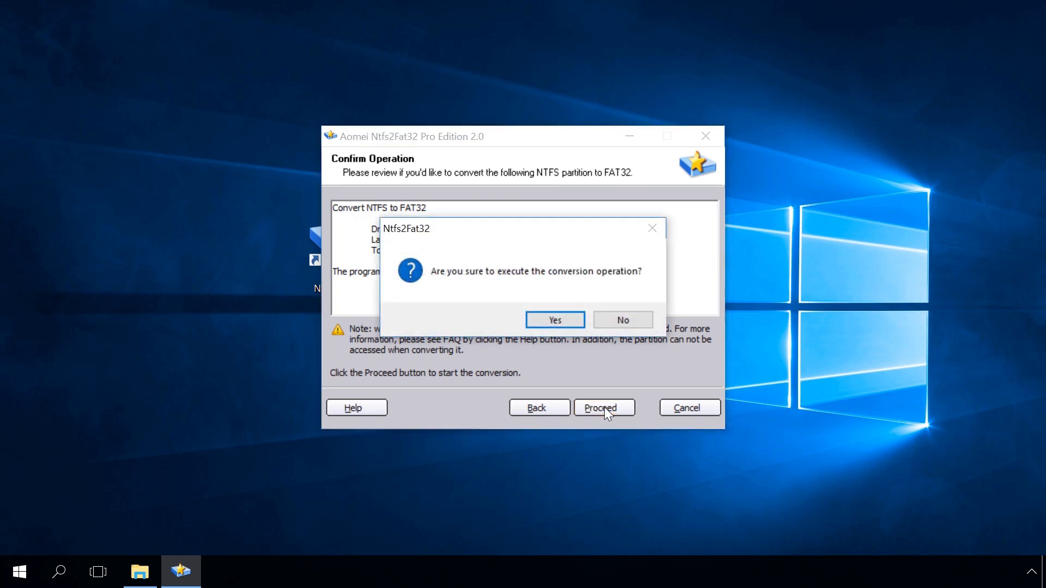
Run the conversion of D: to FAT32, dismiss the success message and exit the converter
{"action": "left_click", "coordinate": [555, 319]}
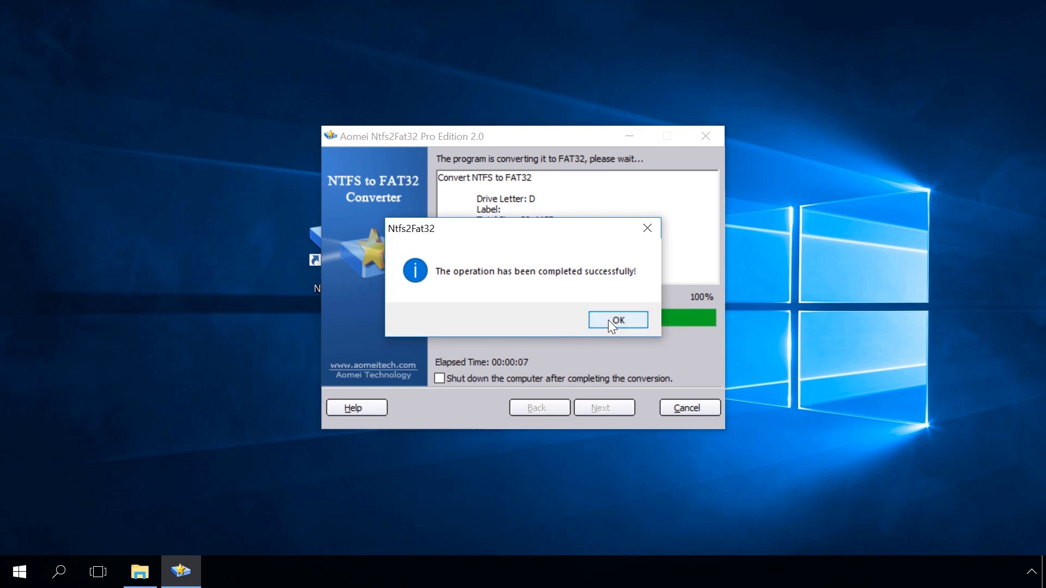
{"action": "left_click", "coordinate": [617, 321]}
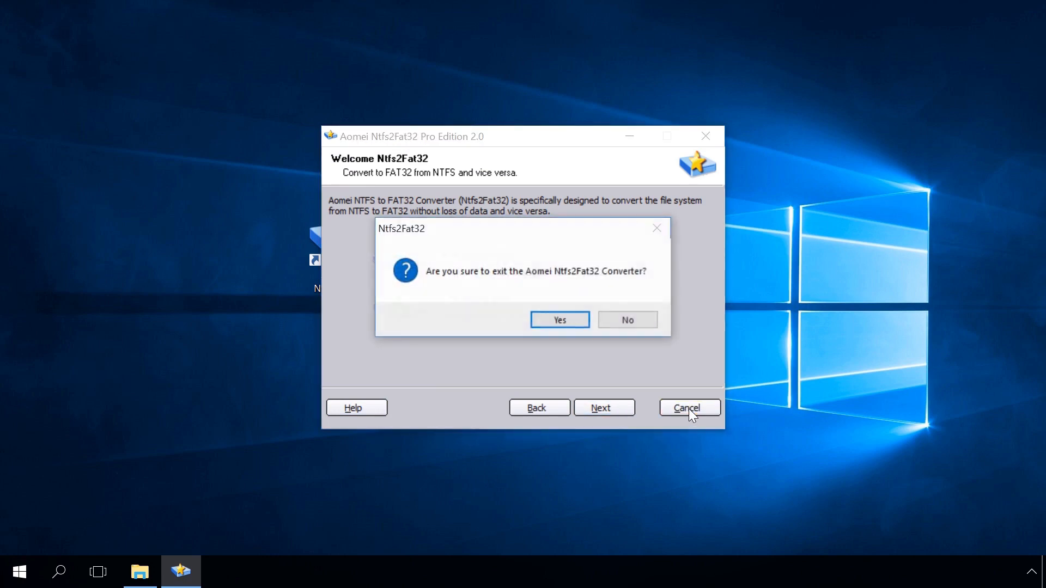
{"action": "left_click", "coordinate": [559, 320]}
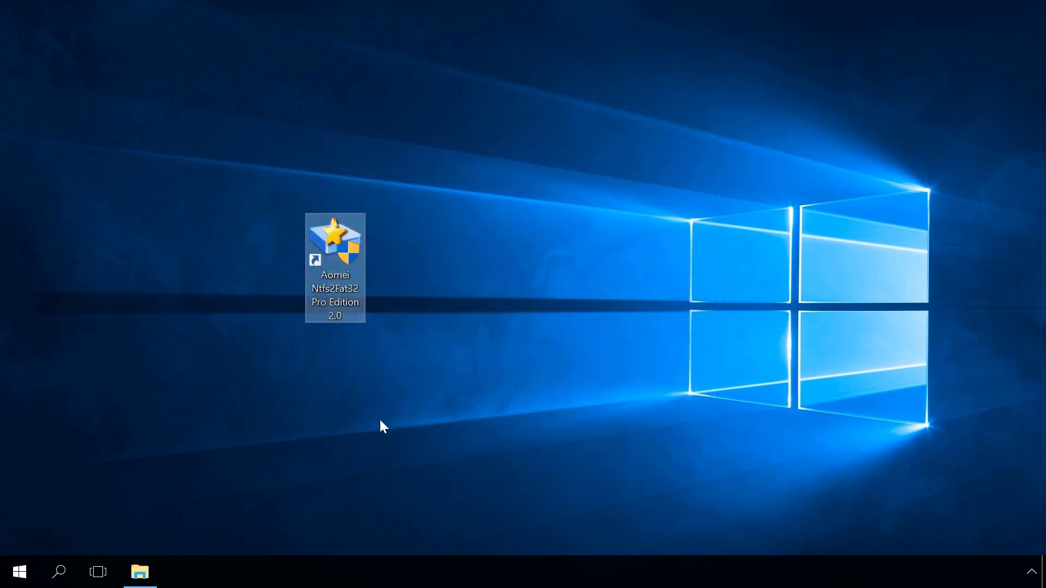
In This PC, bring up the Format settings for drive D: to choose exFAT
{"action": "left_click", "coordinate": [139, 572]}
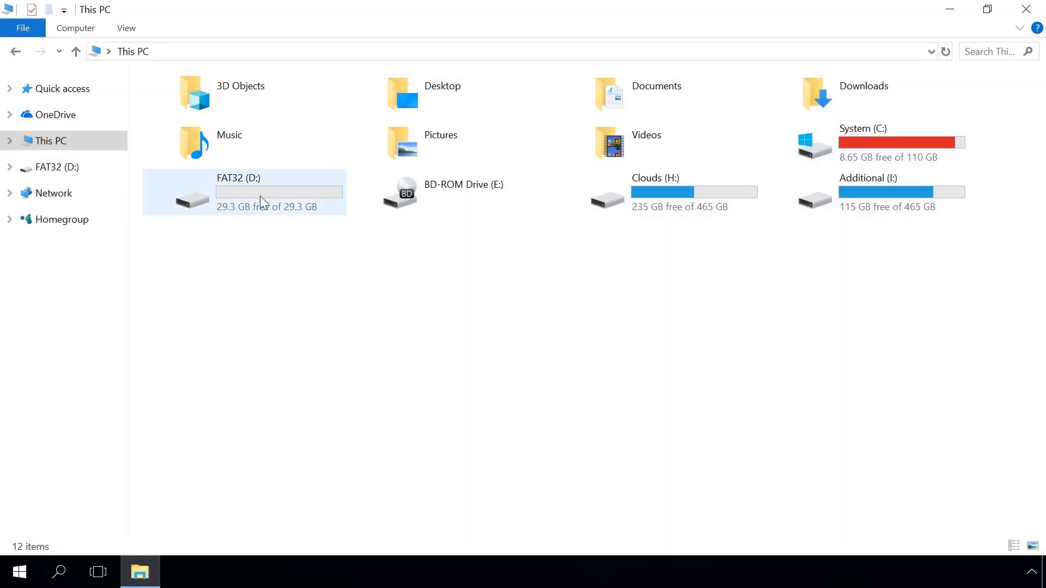
{"action": "right_click", "coordinate": [260, 200]}
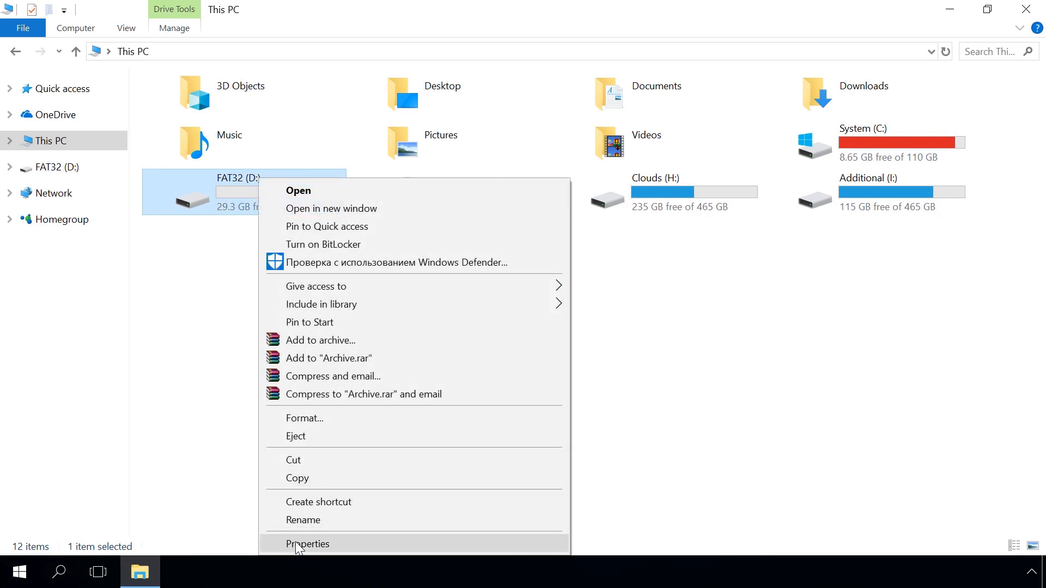
{"action": "left_click", "coordinate": [307, 544]}
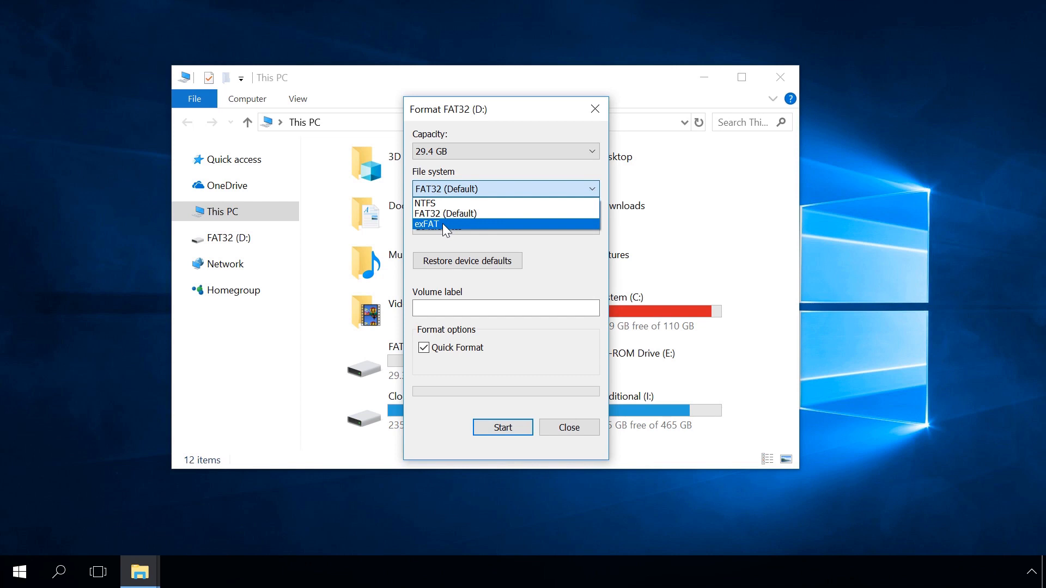
{"action": "mouse_move", "coordinate": [445, 225]}
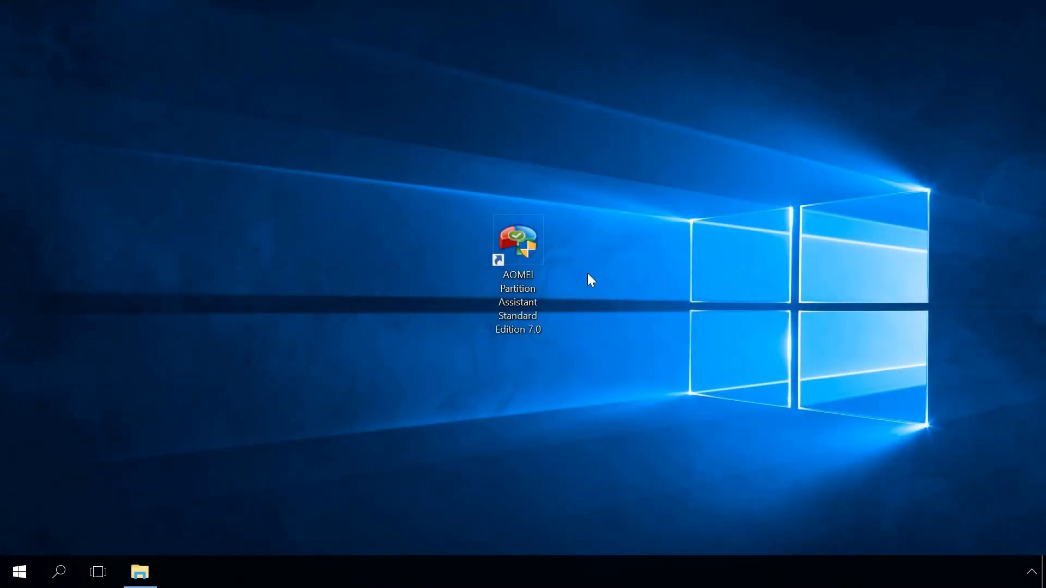
In AOMEI Partition Assistant, set the D: partition to be formatted as FAT32
{"action": "double_click", "coordinate": [518, 239]}
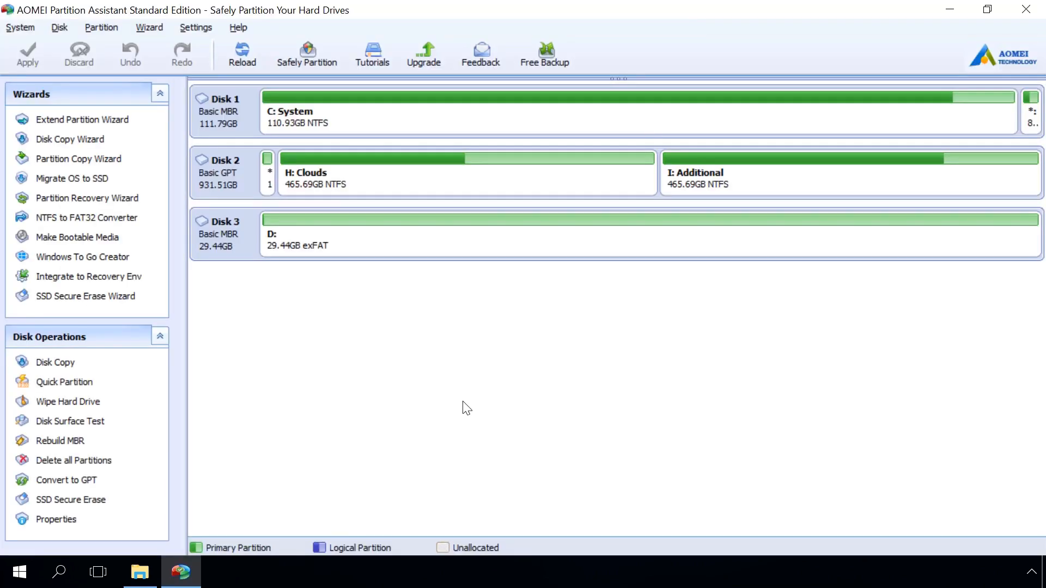
{"action": "right_click", "coordinate": [601, 219]}
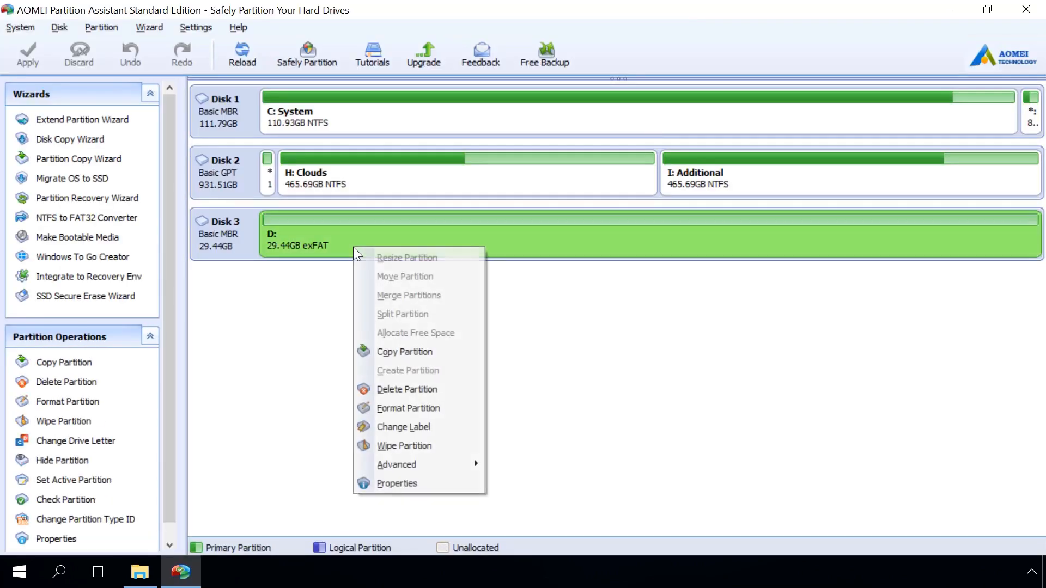
{"action": "left_click", "coordinate": [408, 407]}
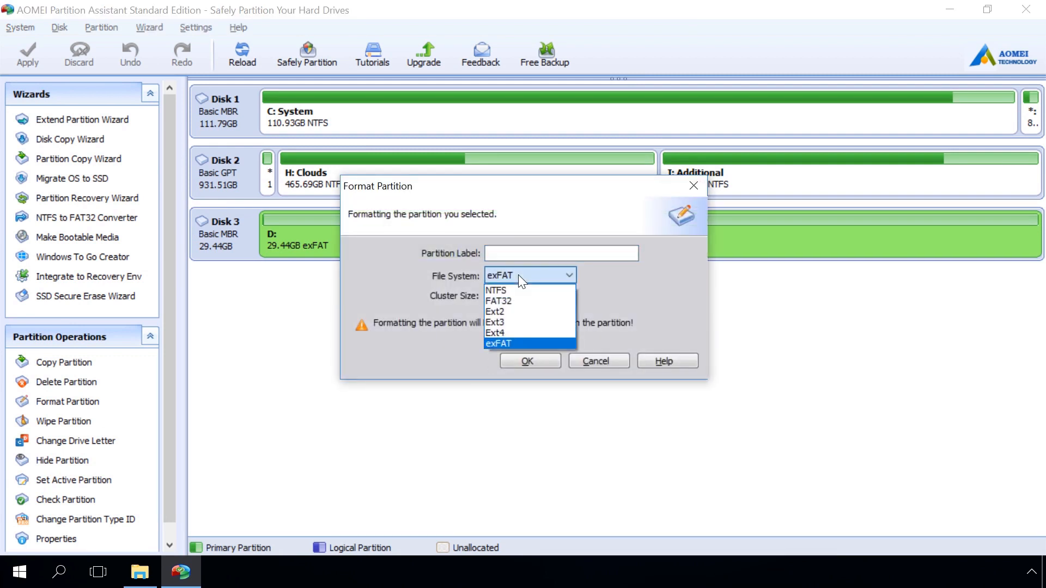
{"action": "left_click", "coordinate": [498, 300]}
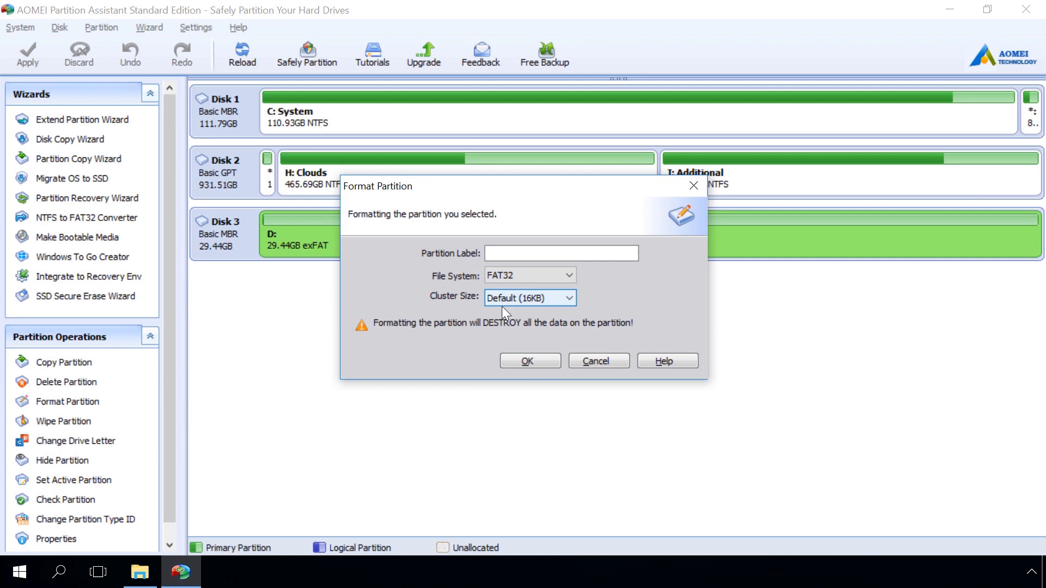
{"action": "left_click", "coordinate": [528, 361]}
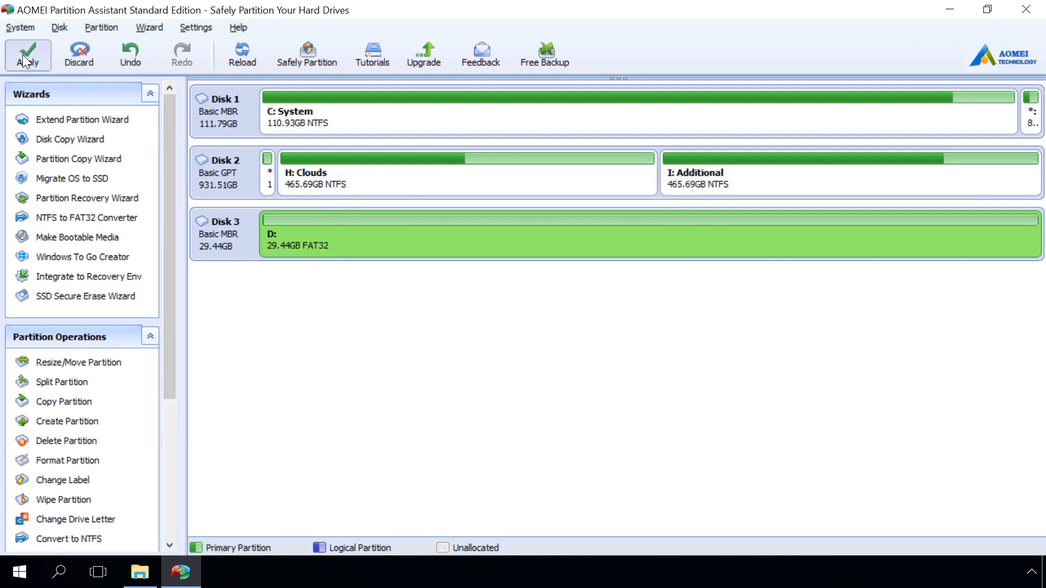
Apply the pending FAT32 format of D:, close the partition manager and view the drives on This PC
{"action": "left_click", "coordinate": [28, 54]}
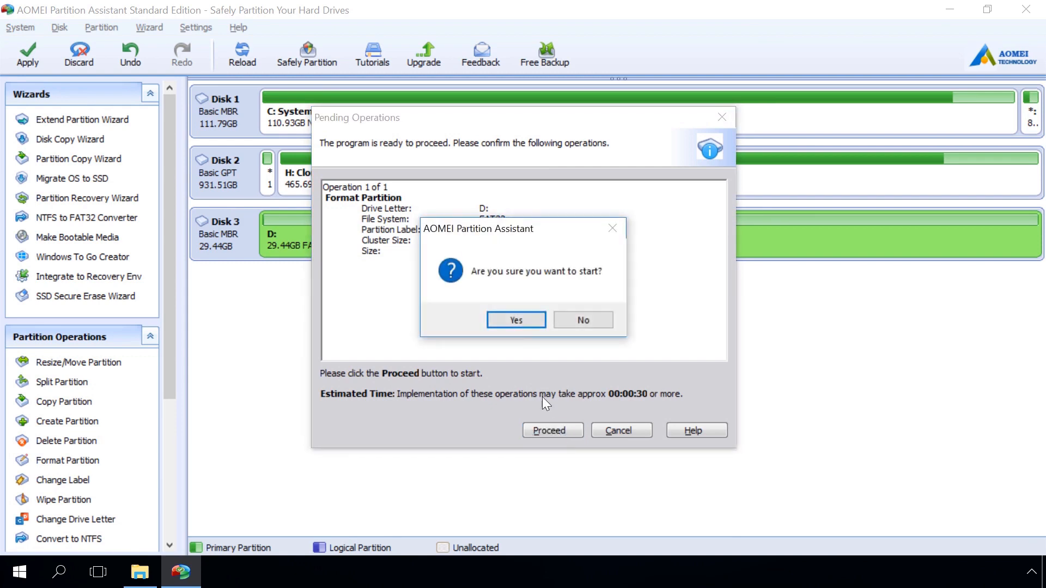
{"action": "left_click", "coordinate": [515, 320]}
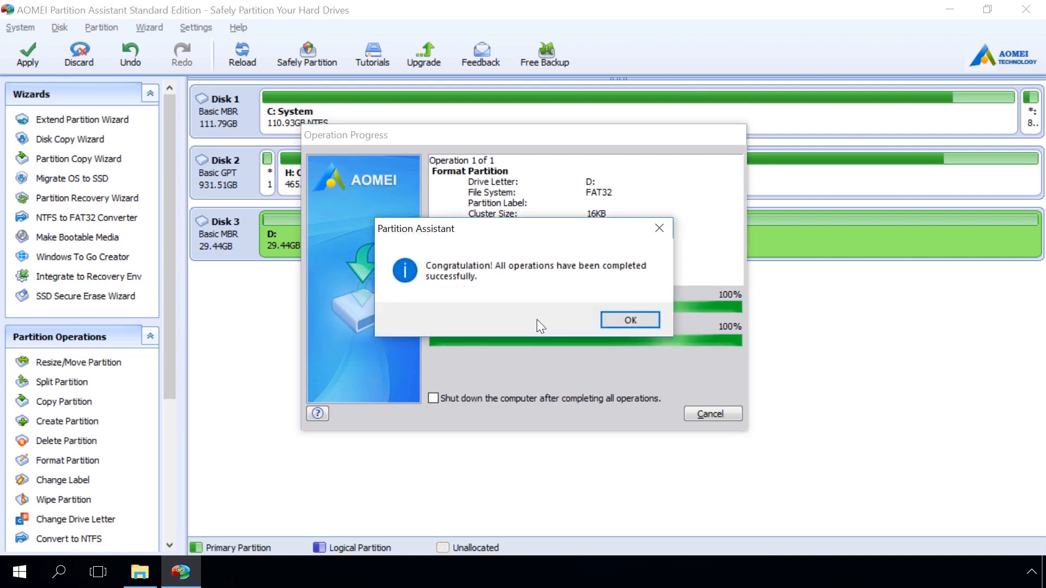
{"action": "left_click", "coordinate": [627, 319]}
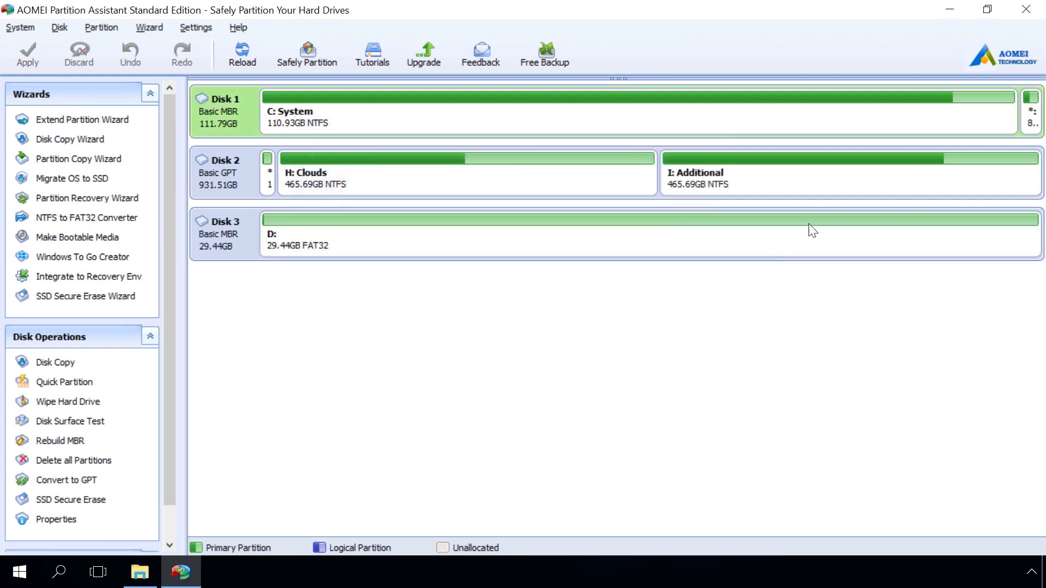
{"action": "left_click", "coordinate": [1025, 9]}
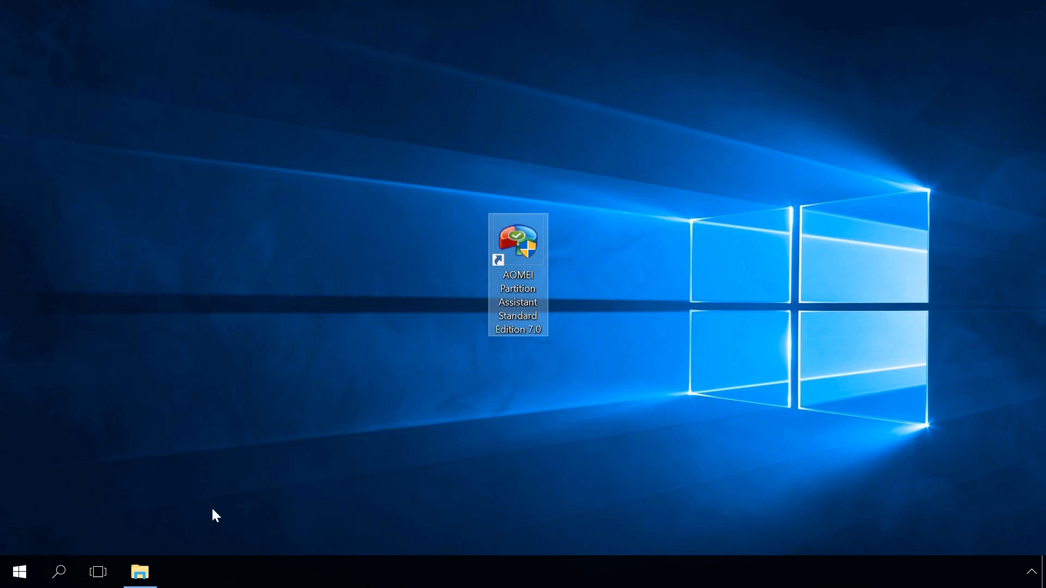
{"action": "left_click", "coordinate": [139, 572]}
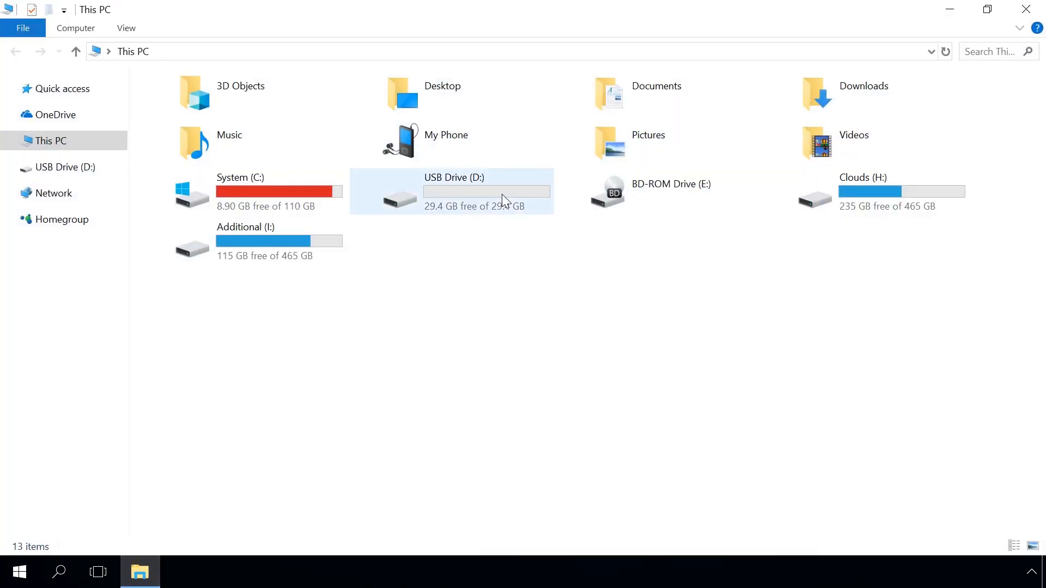